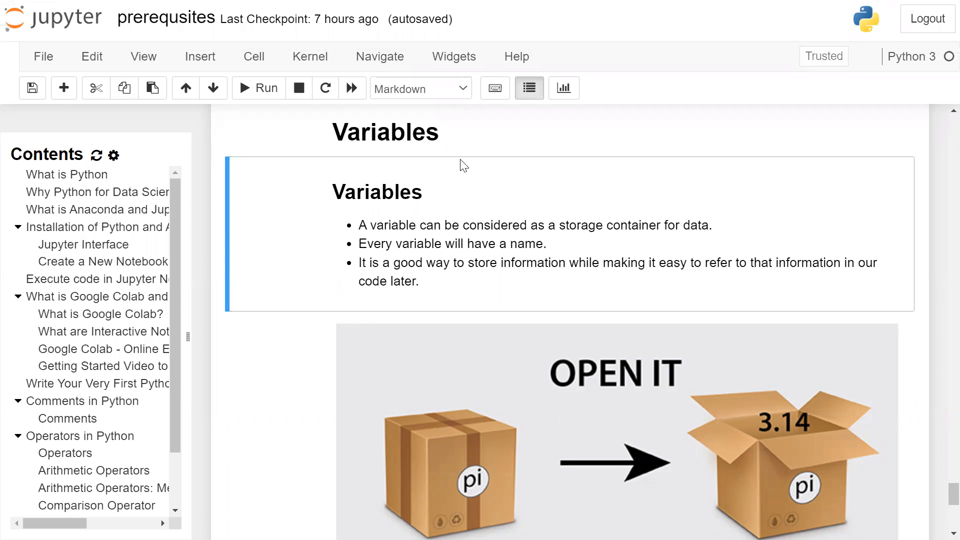
{"action": "scroll", "scroll_direction": "down", "scroll_amount": 3}
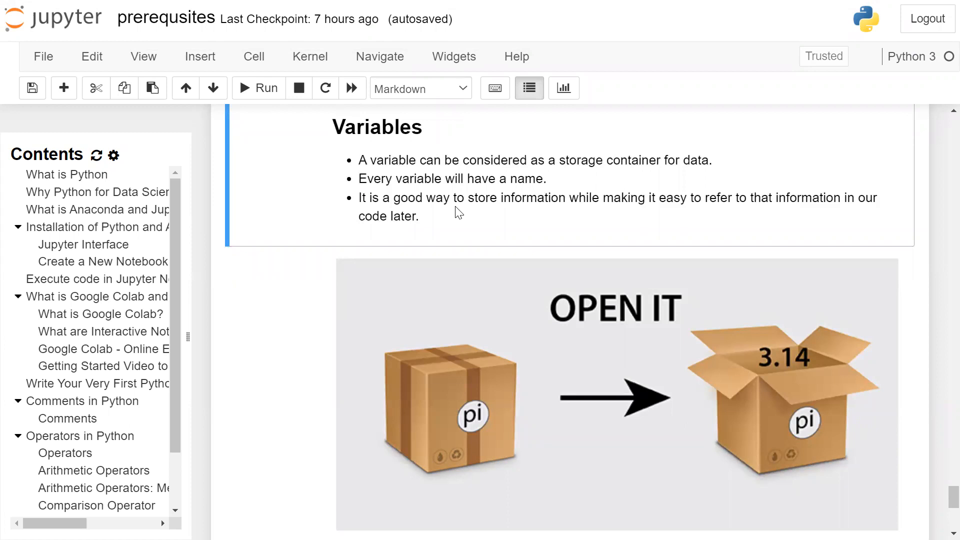
{"action": "scroll", "scroll_direction": "down", "scroll_amount": 3}
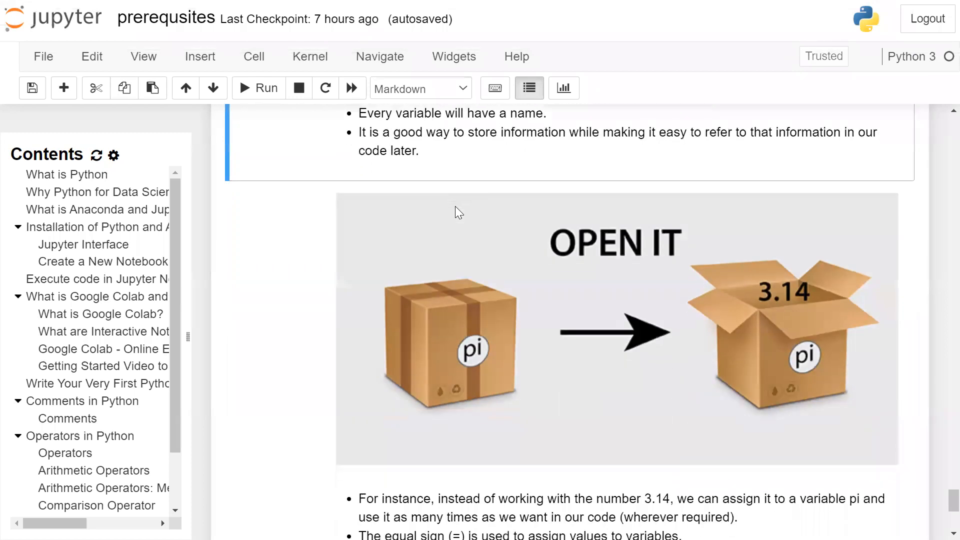
{"action": "mouse_move", "coordinate": [458, 212]}
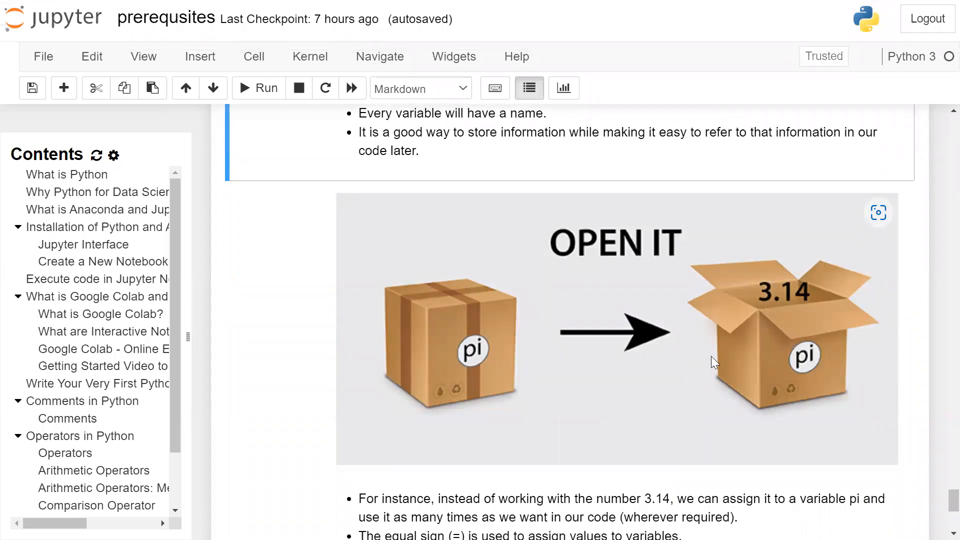
{"action": "mouse_move", "coordinate": [753, 276]}
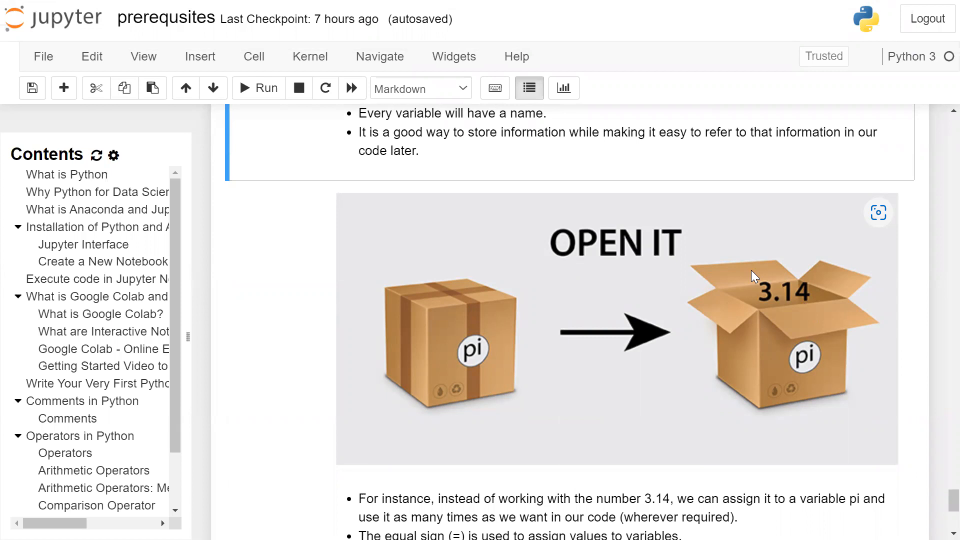
{"action": "scroll", "scroll_direction": "down", "scroll_amount": 3}
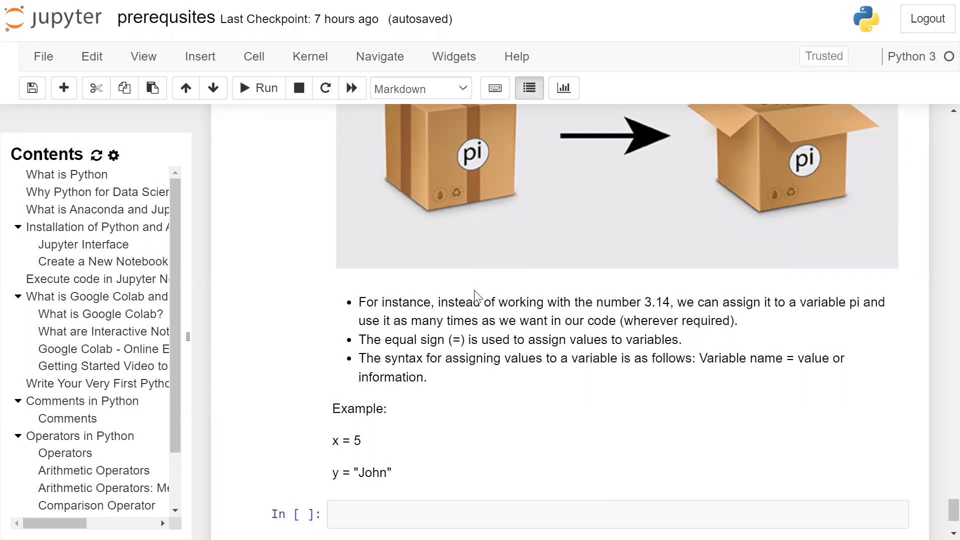
{"action": "scroll", "scroll_direction": "down", "scroll_amount": 3}
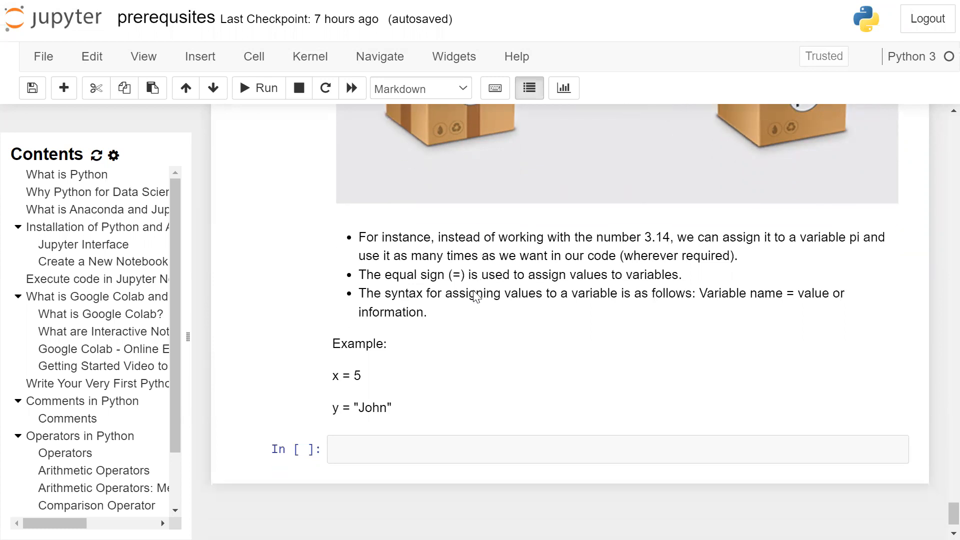
{"action": "mouse_move", "coordinate": [560, 307]}
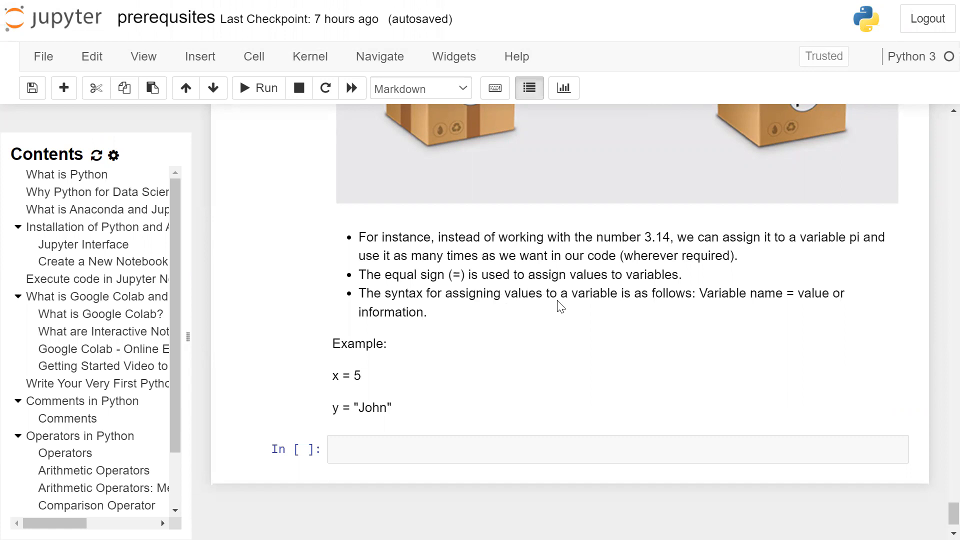
{"action": "scroll", "scroll_direction": "down", "scroll_amount": 3}
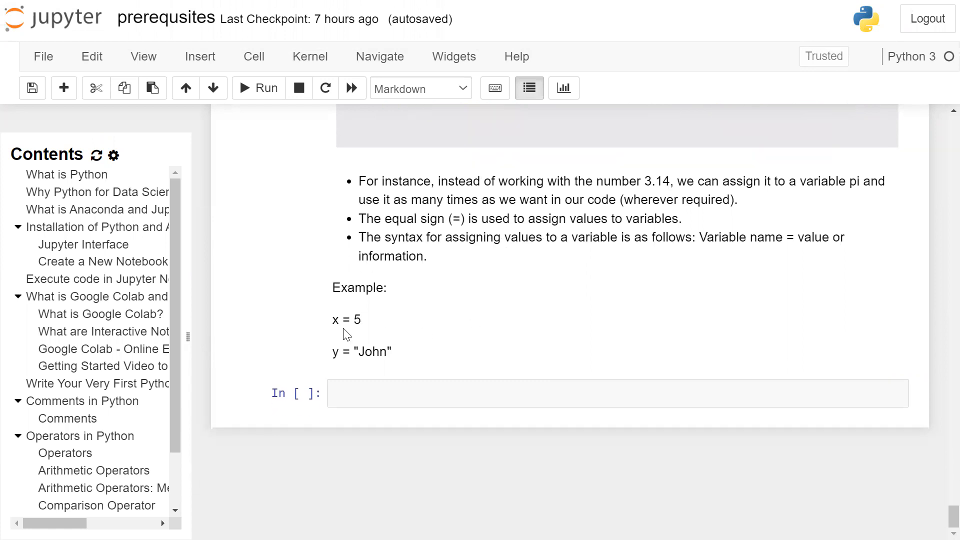
{"action": "mouse_move", "coordinate": [356, 318]}
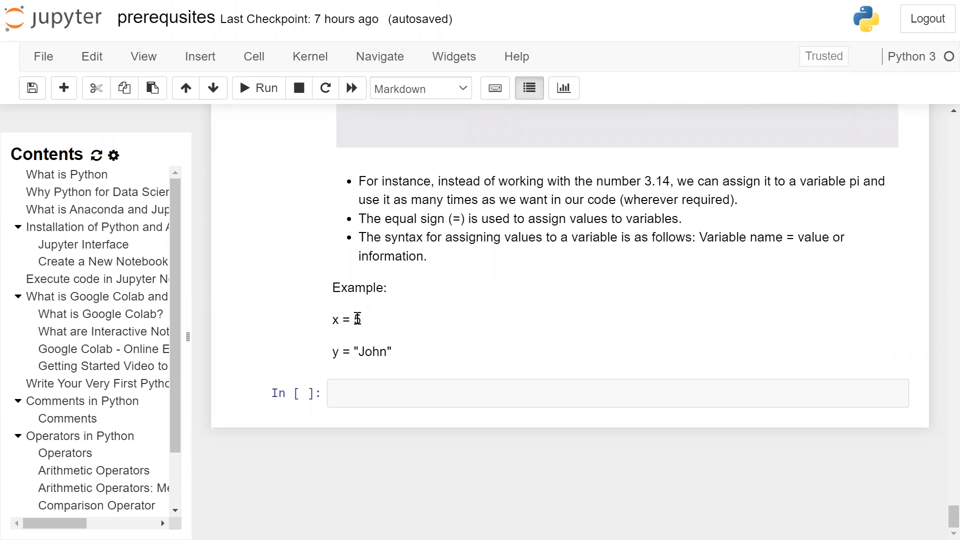
{"action": "mouse_move", "coordinate": [336, 351]}
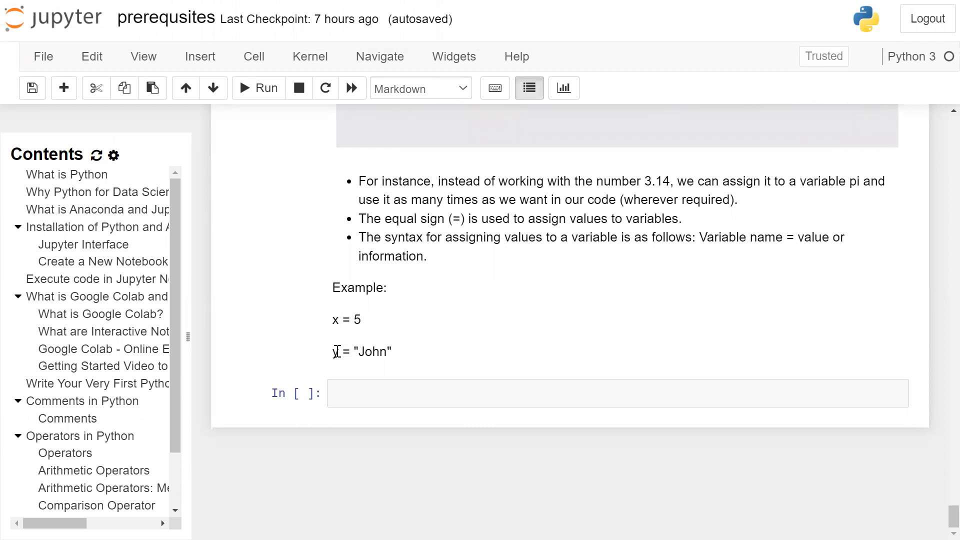